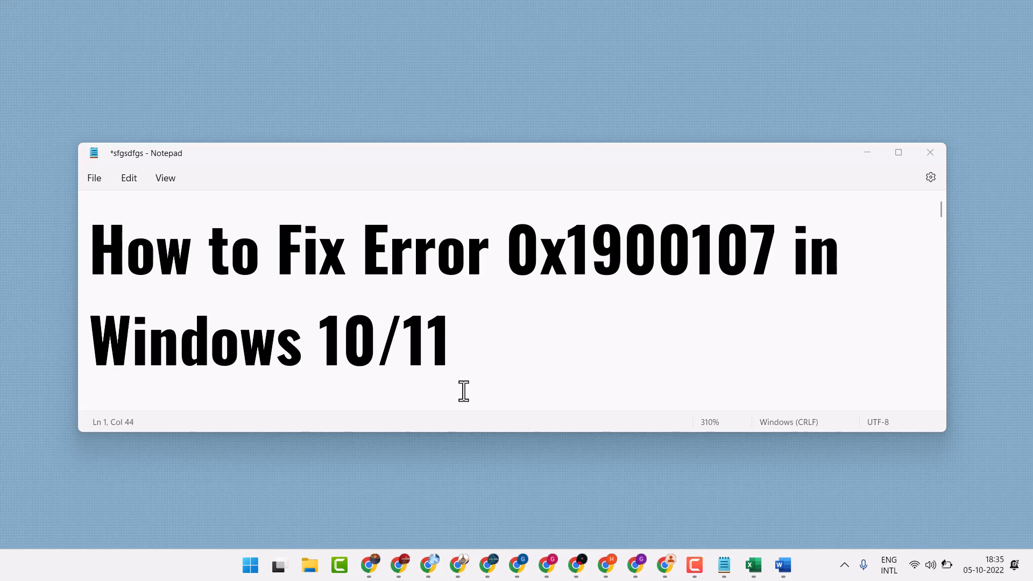
{"action": "mouse_move", "coordinate": [459, 390]}
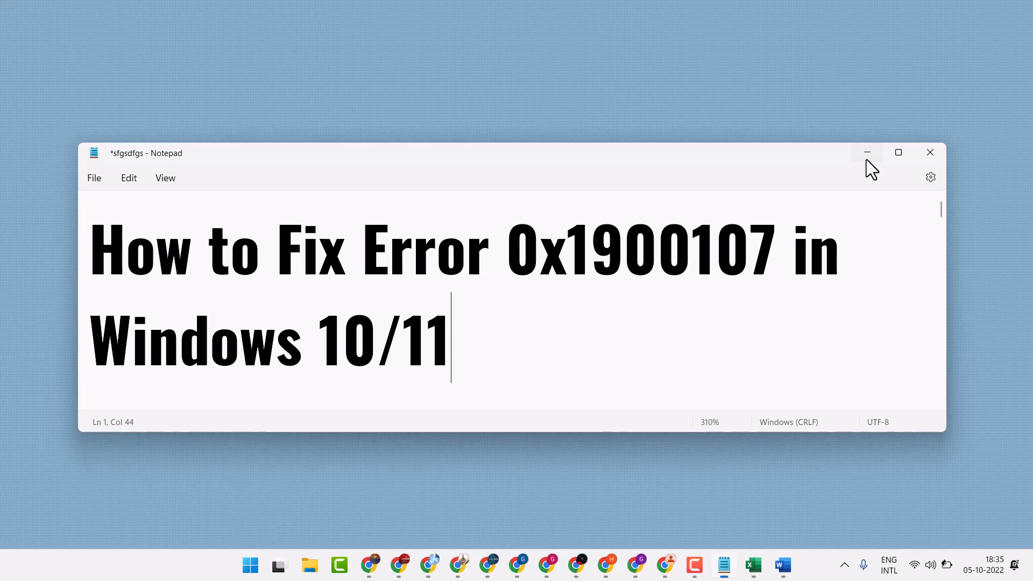
- Minimize the Notepad note 'How to Fix Error 0x1900107 in Windows 10/11' to clear the desktop
{"action": "left_click", "coordinate": [868, 151]}
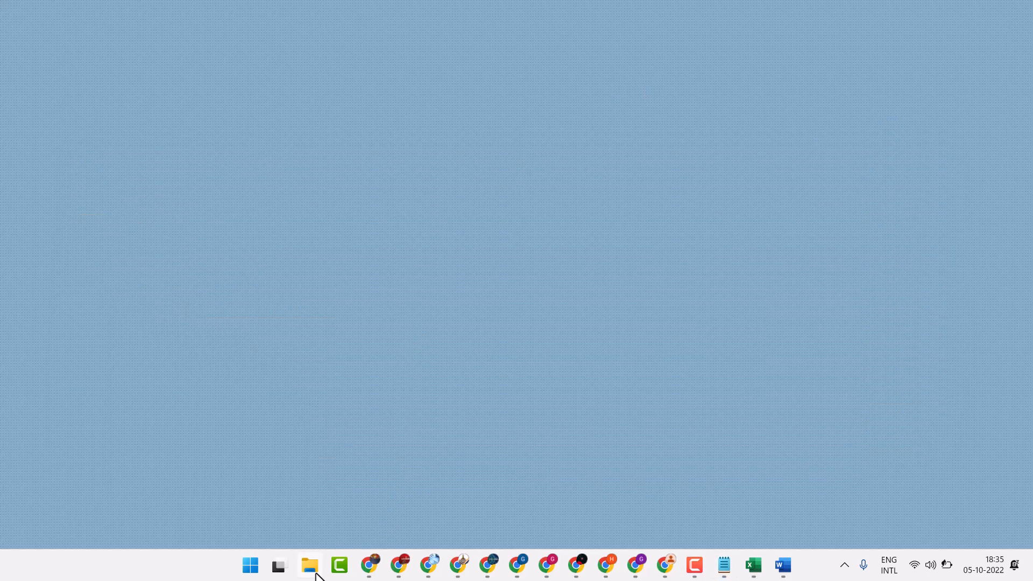
- Launch File Explorer and bring up the Folder Options dialog from the See more menu
{"action": "left_click", "coordinate": [309, 565]}
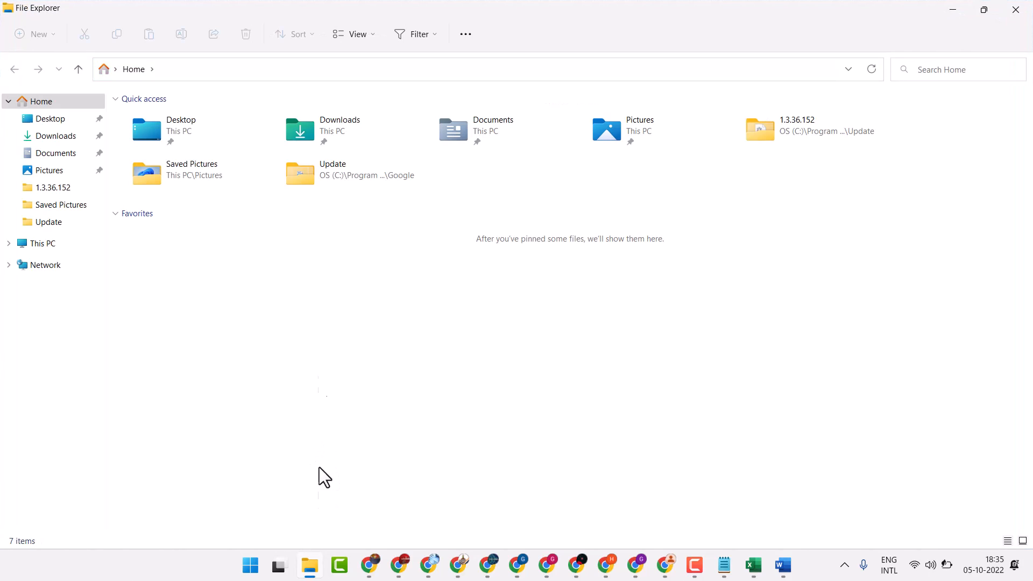
{"action": "left_click", "coordinate": [465, 33]}
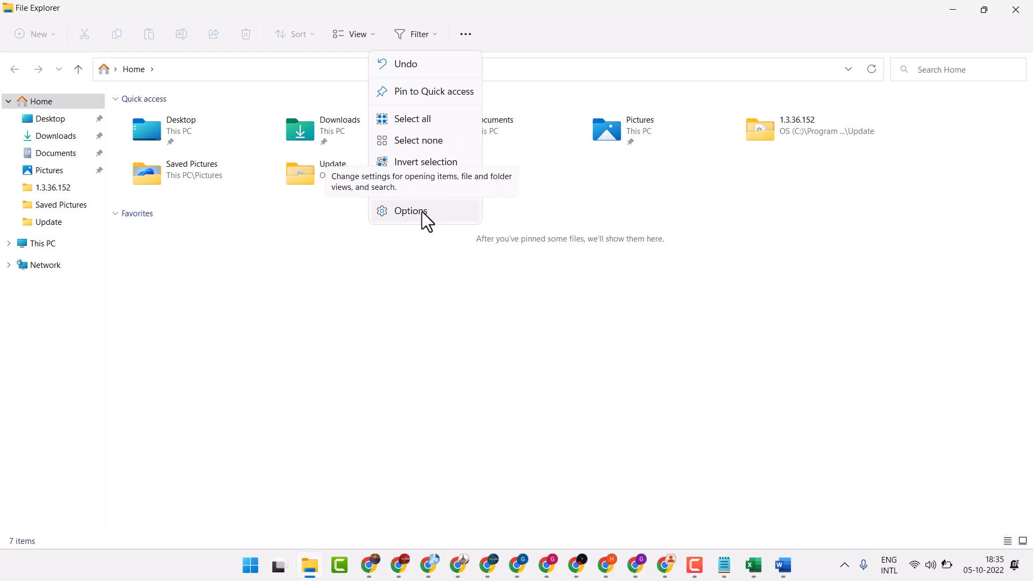
{"action": "left_click", "coordinate": [410, 211]}
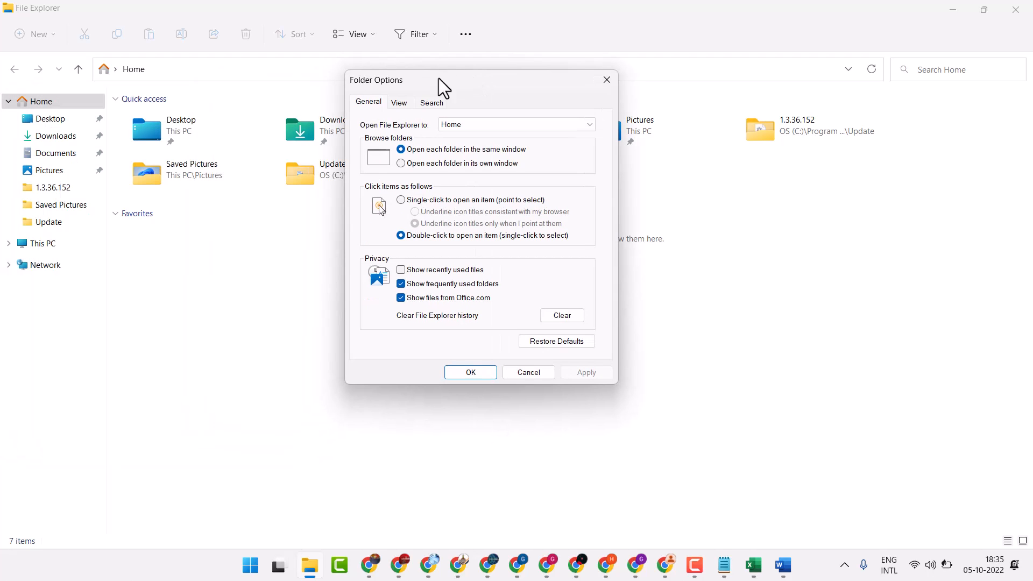
- Untick 'Hide protected operating system files', confirm and apply it, then go to This PC
{"action": "left_click", "coordinate": [398, 102]}
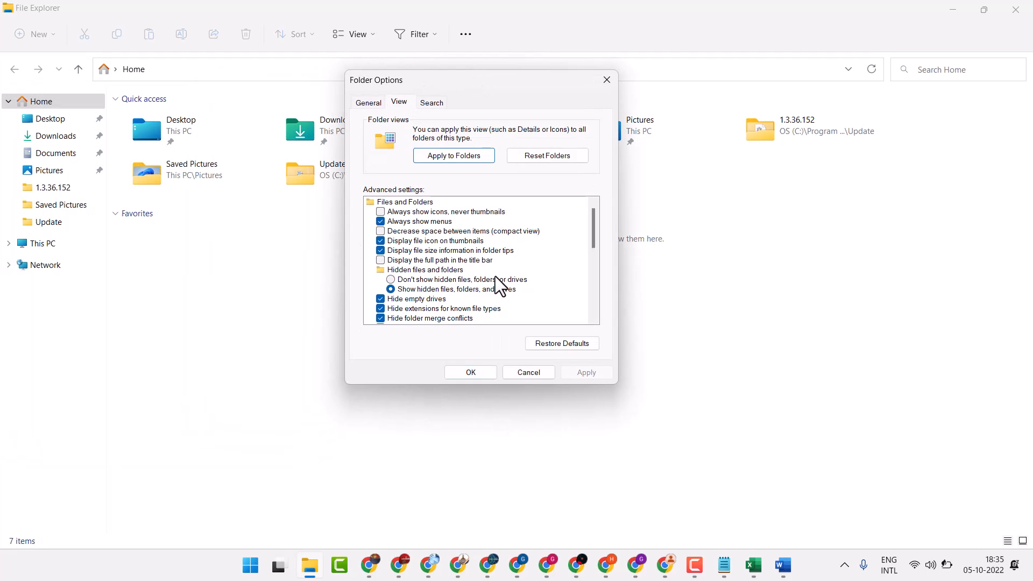
{"action": "scroll", "scroll_direction": "down", "scroll_amount": 3}
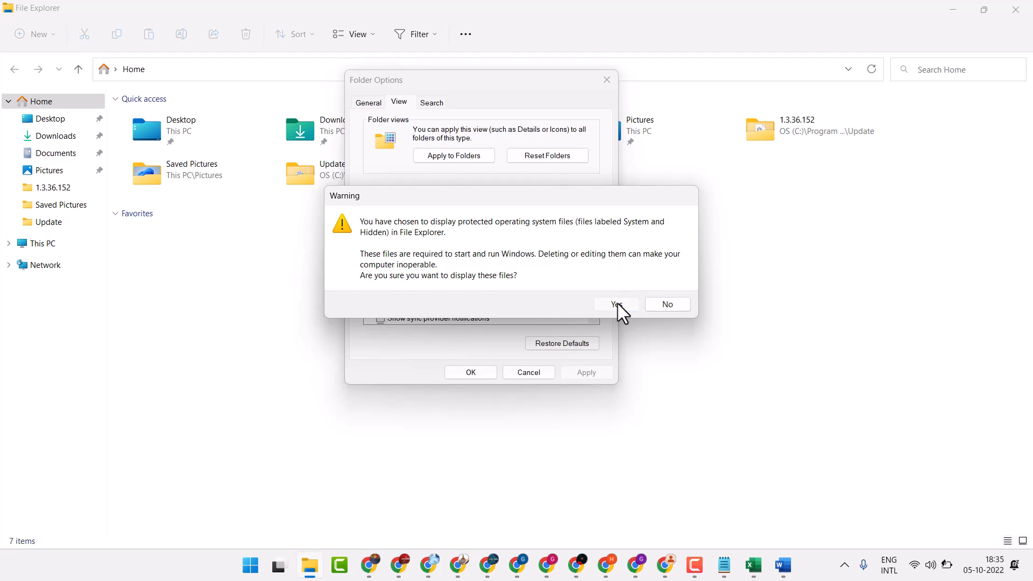
{"action": "left_click", "coordinate": [614, 303]}
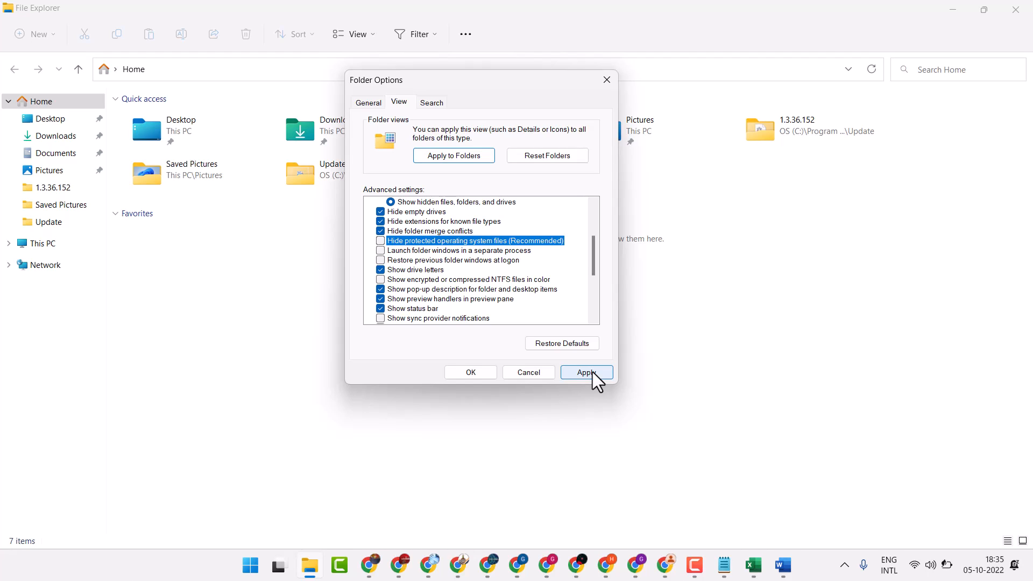
{"action": "left_click", "coordinate": [586, 373]}
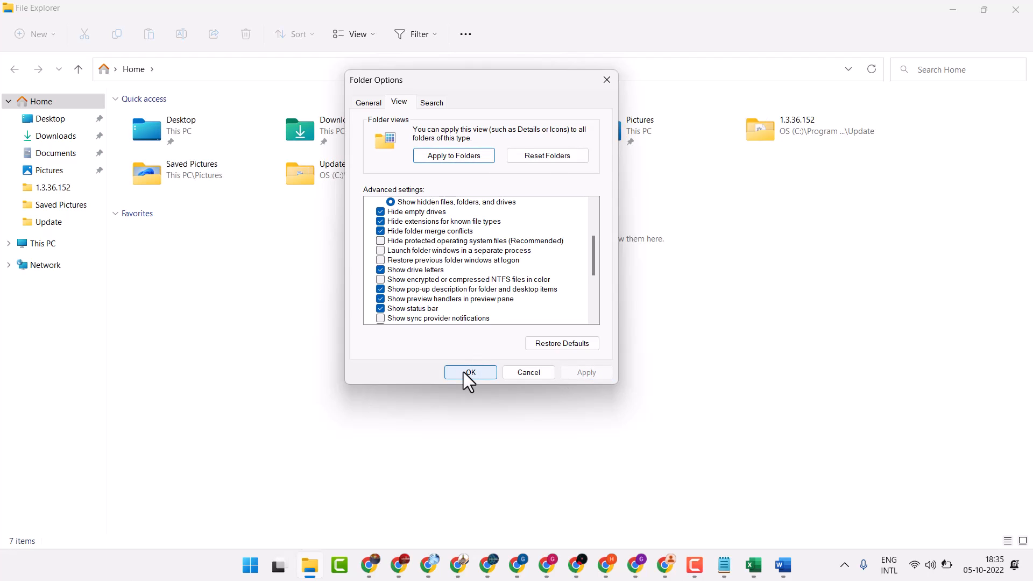
{"action": "left_click", "coordinate": [470, 372]}
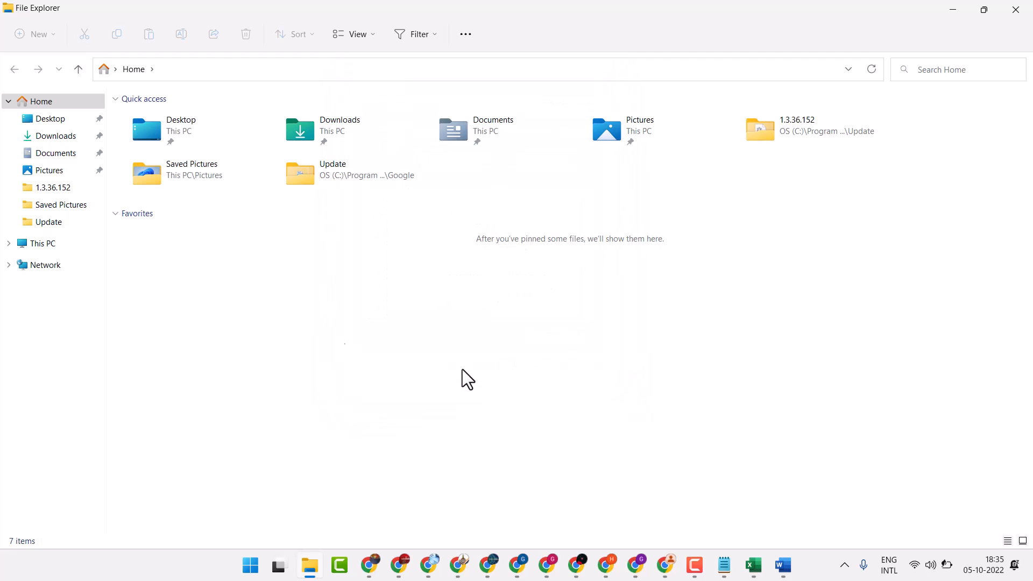
{"action": "left_click", "coordinate": [42, 243]}
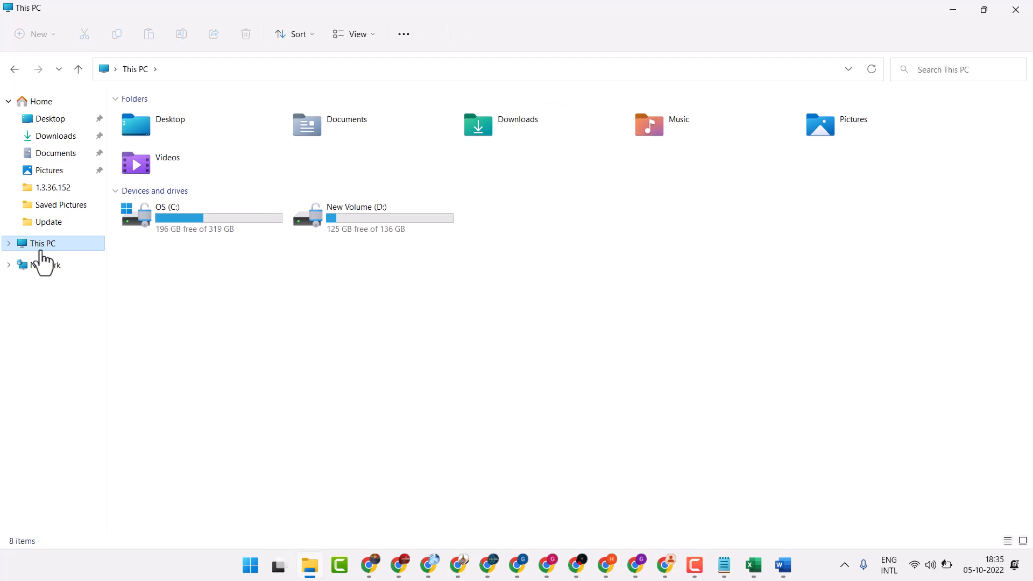
- Open OS (C:) and delete the hidden $WINDOWS.~BT folder via its context menu
{"action": "double_click", "coordinate": [168, 207]}
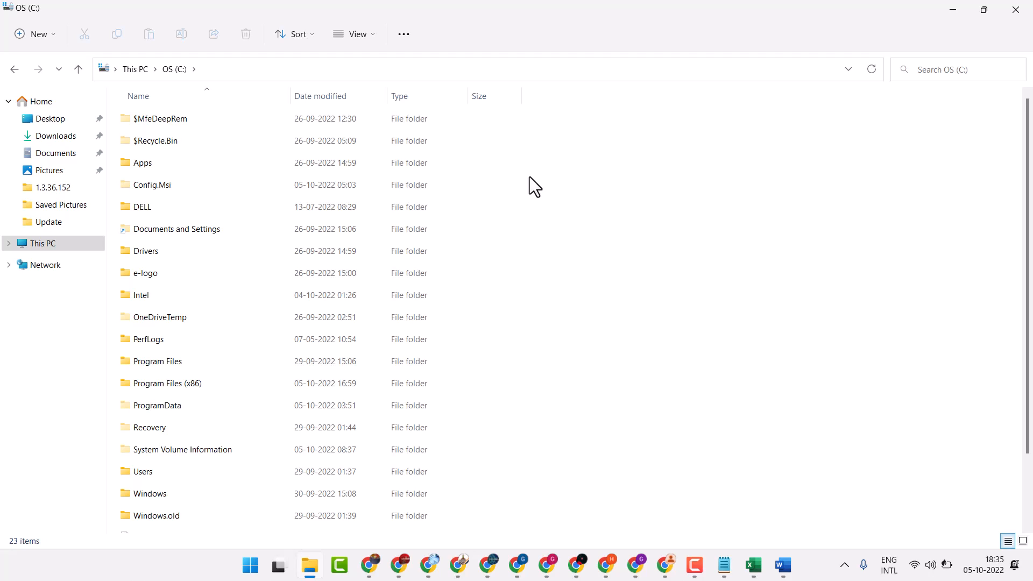
{"action": "mouse_move", "coordinate": [556, 195]}
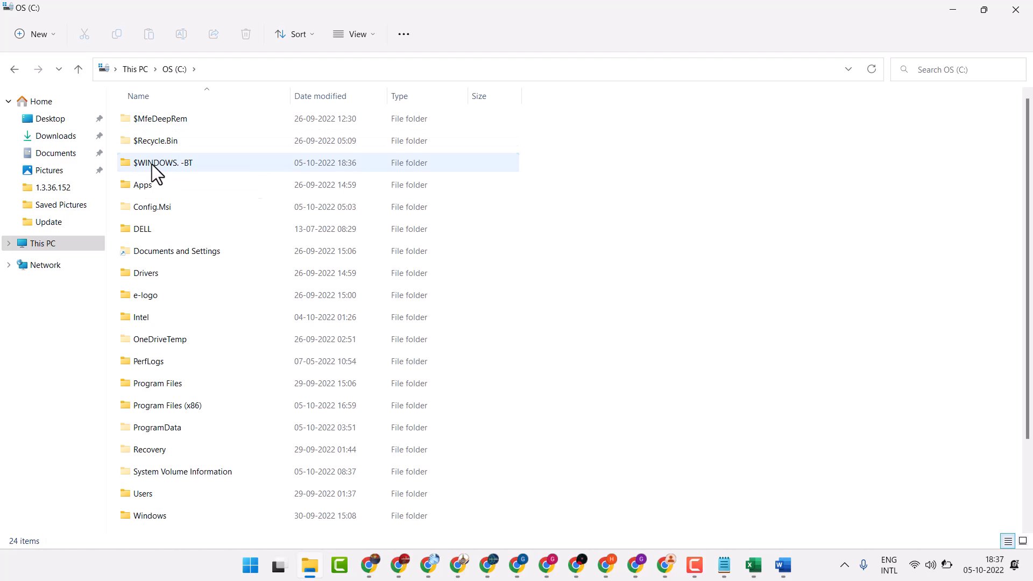
{"action": "right_click", "coordinate": [162, 163]}
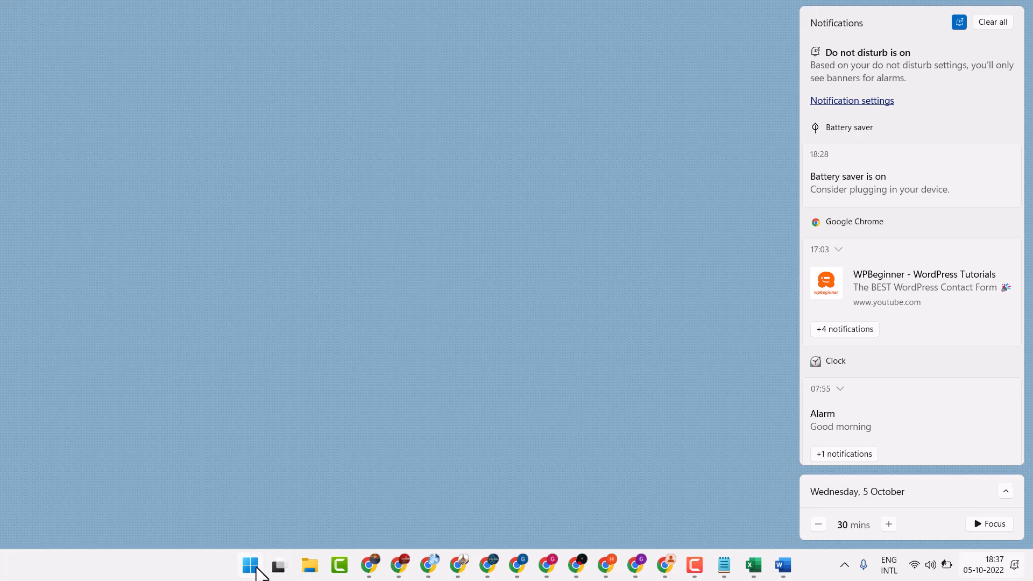
- Launch Settings from the Start menu's pinned apps
{"action": "left_click", "coordinate": [249, 565]}
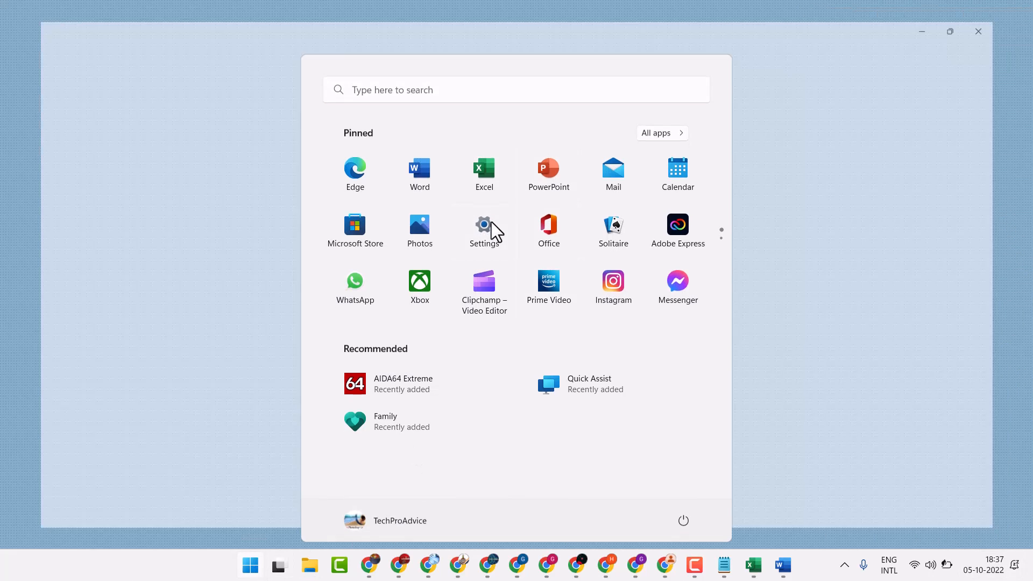
{"action": "left_click", "coordinate": [483, 225]}
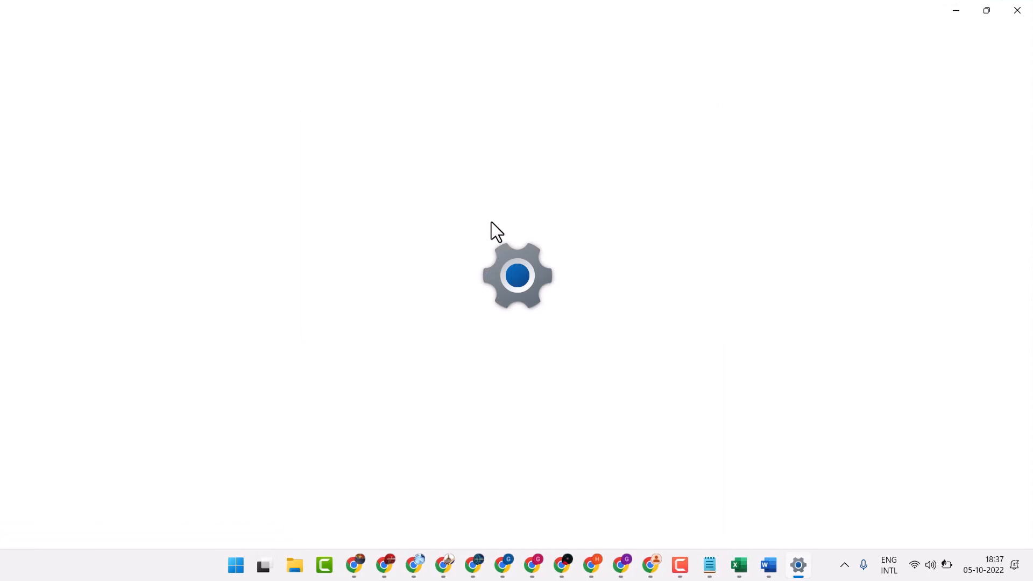
{"action": "left_click", "coordinate": [798, 565]}
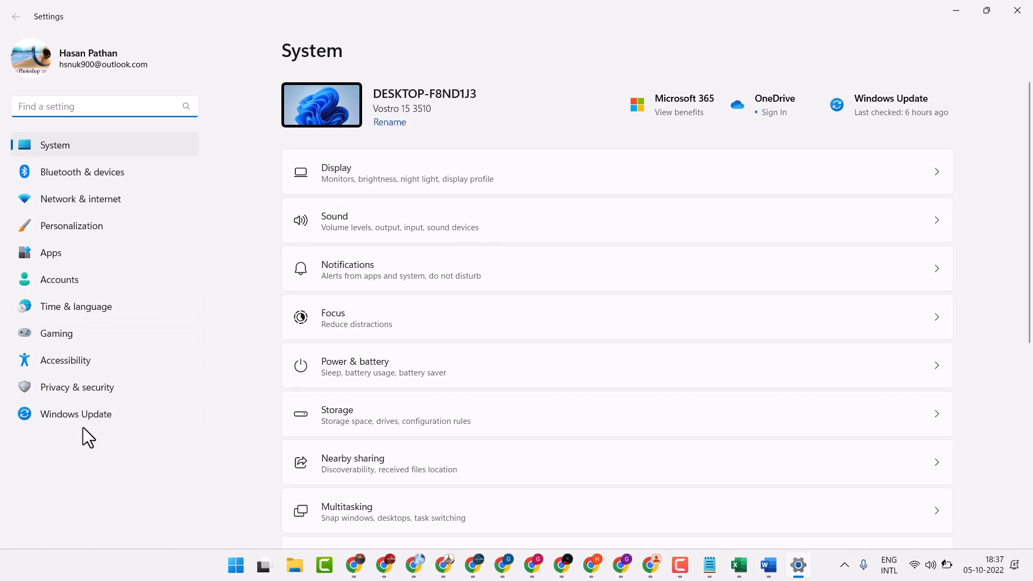
- On the Windows Update page, start 'Check for updates' and dismiss the low battery warning
{"action": "left_click", "coordinate": [75, 413]}
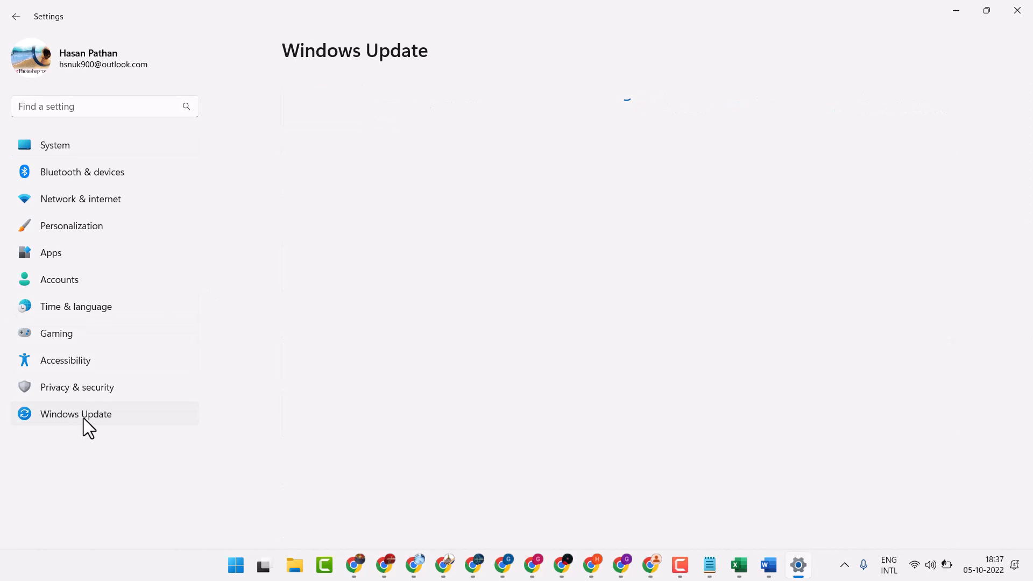
{"action": "left_click", "coordinate": [76, 414]}
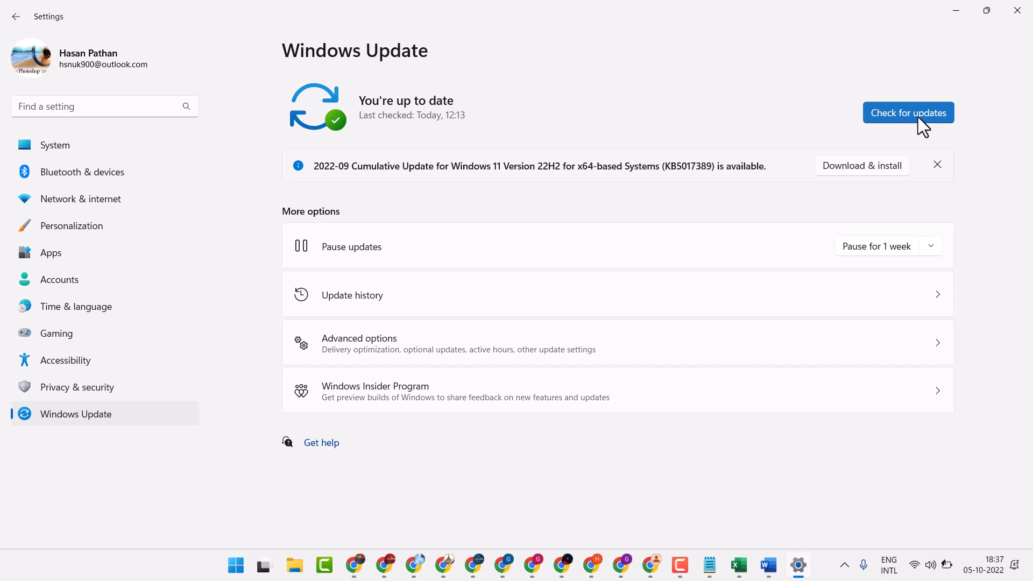
{"action": "left_click", "coordinate": [909, 113]}
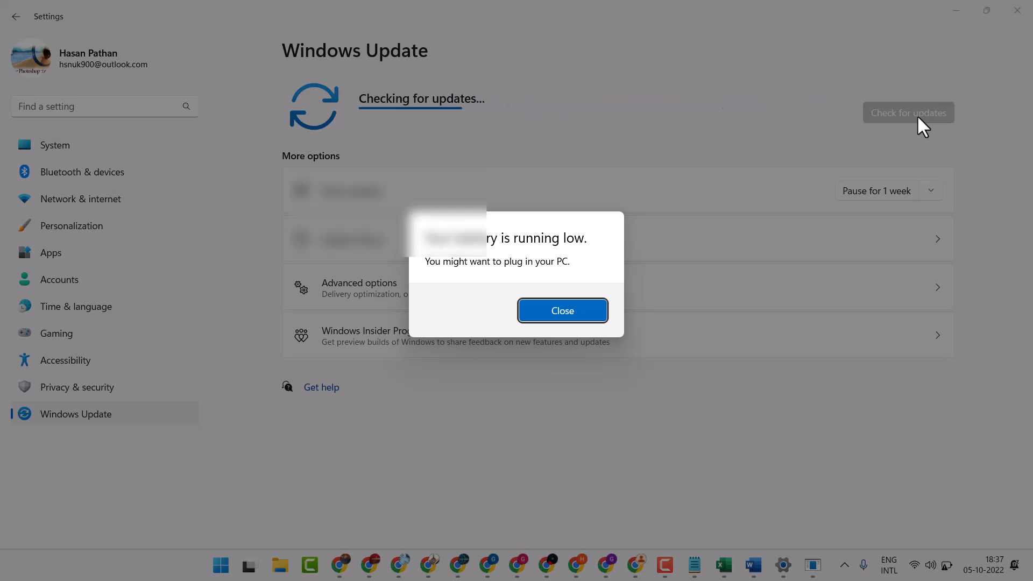
{"action": "left_click", "coordinate": [562, 310]}
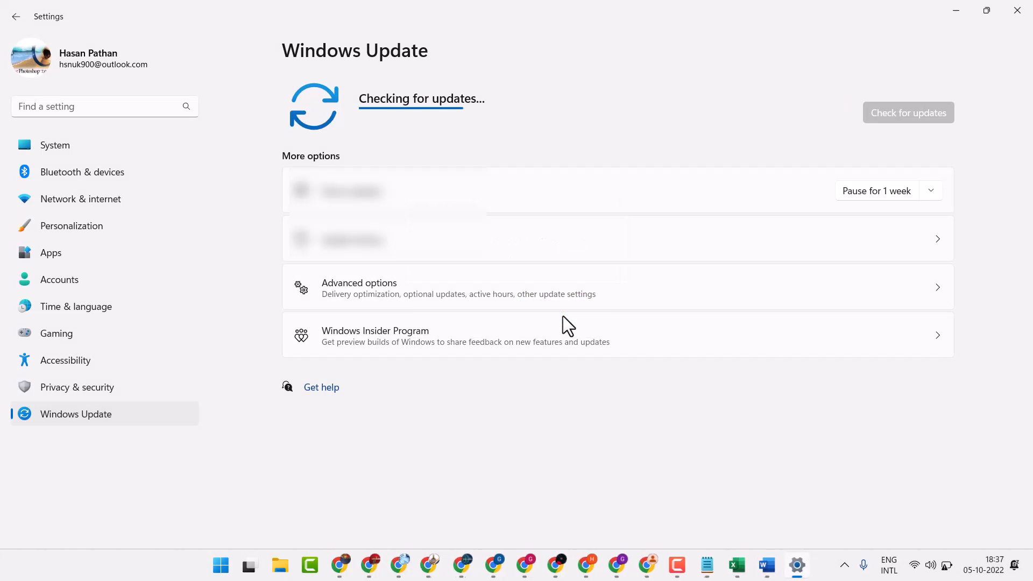
{"action": "left_click", "coordinate": [709, 565]}
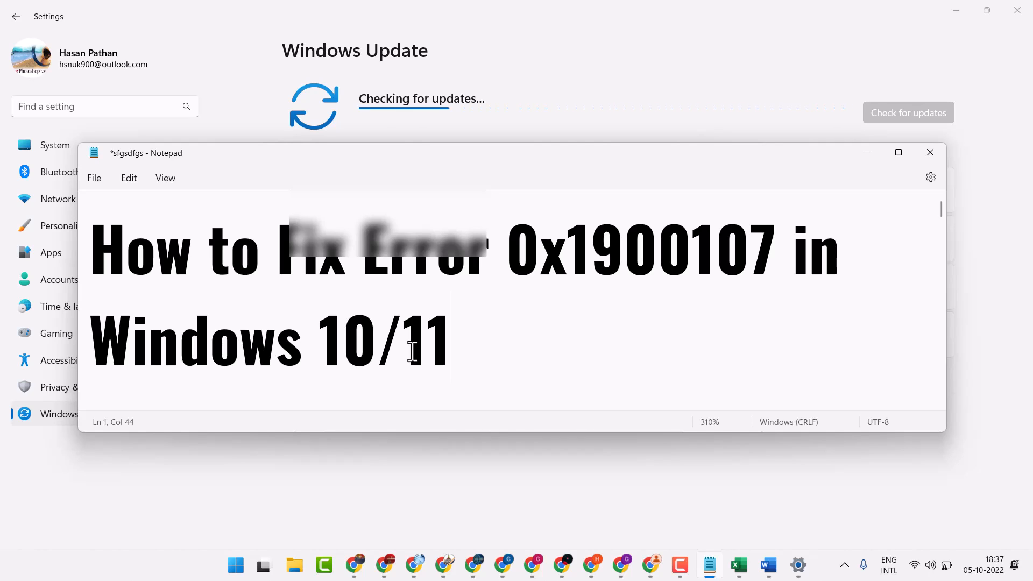
{"action": "mouse_move", "coordinate": [868, 160]}
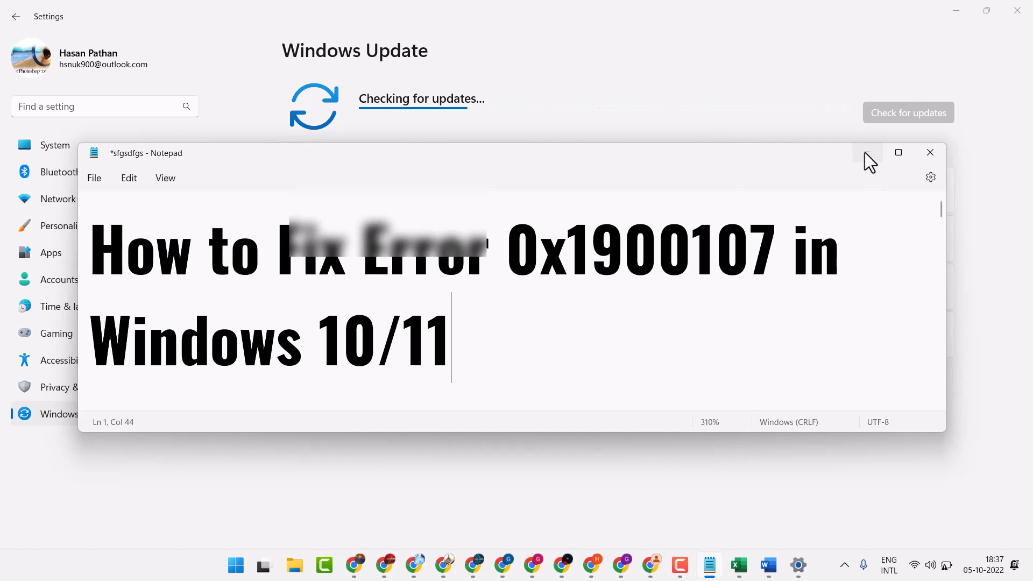
{"action": "mouse_move", "coordinate": [867, 152]}
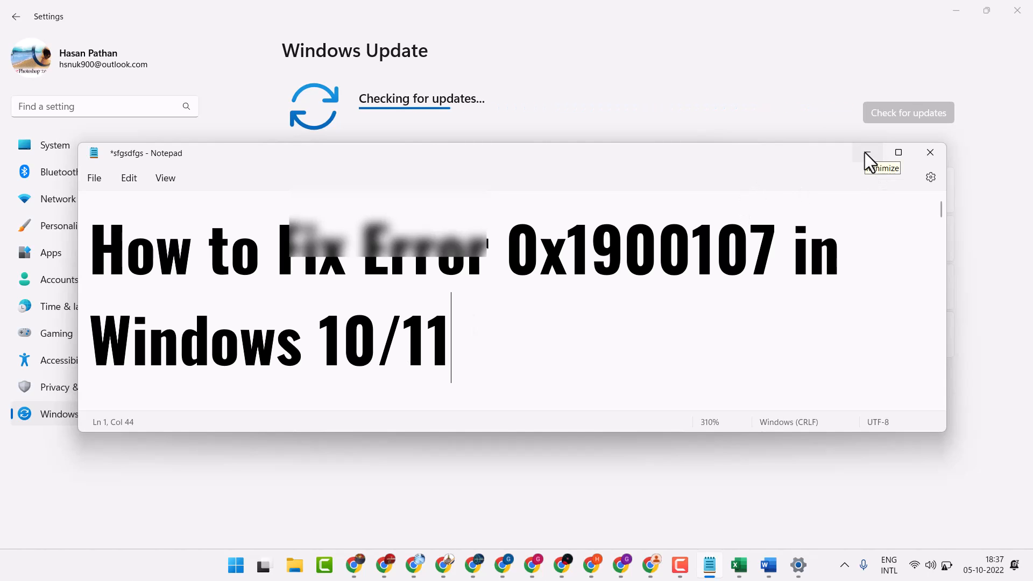